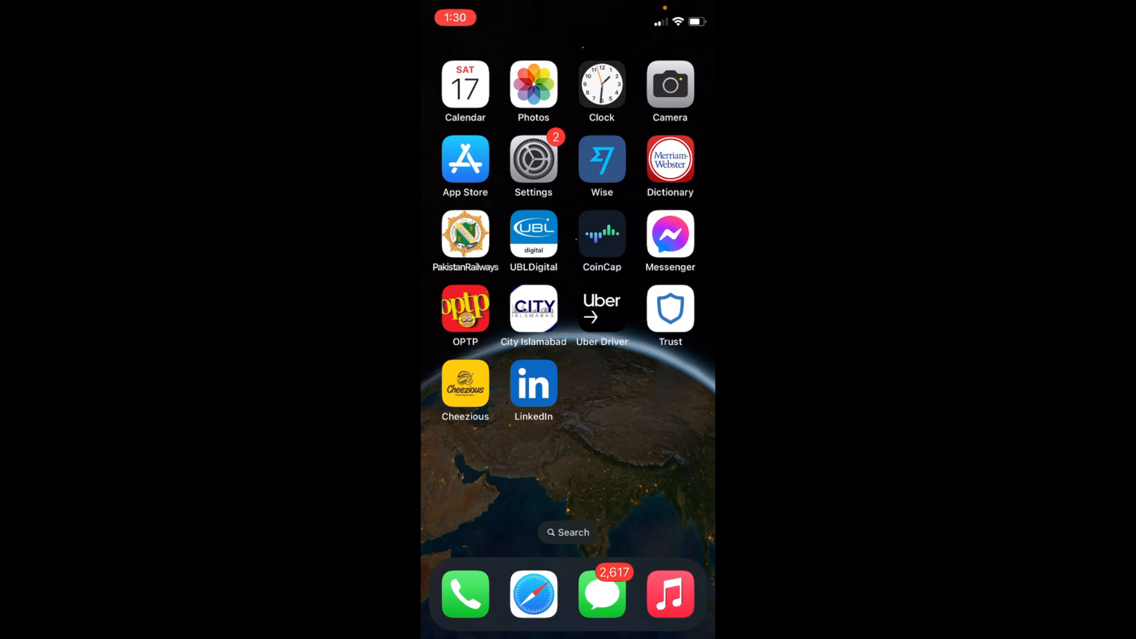
Launch Settings from the home screen and scroll down to the Screen Time row
{"action": "left_click", "coordinate": [533, 159]}
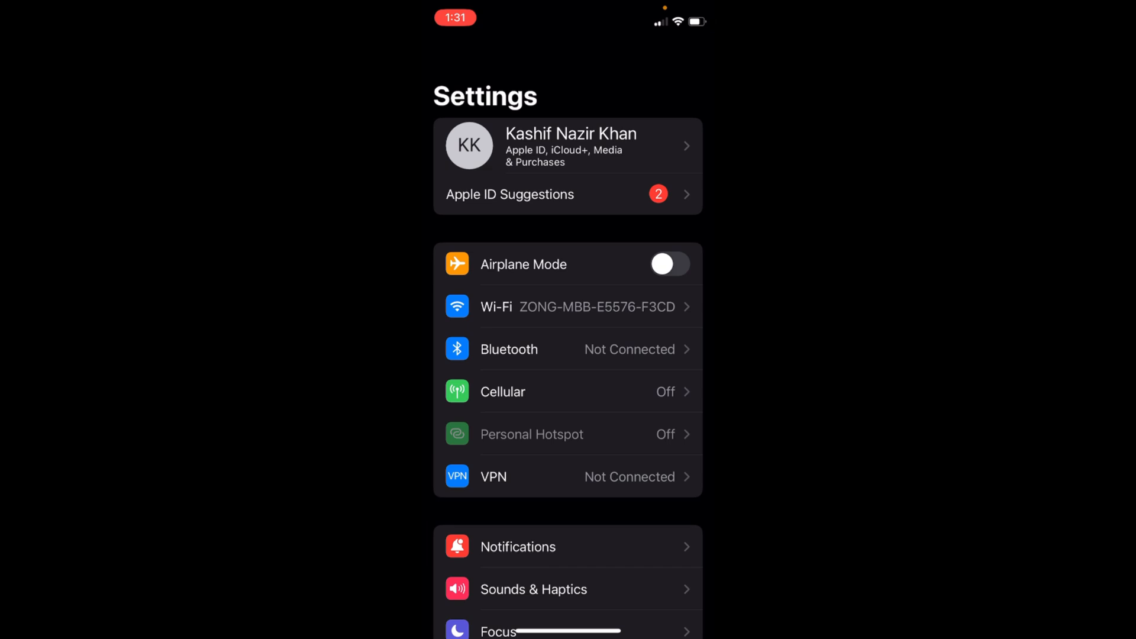
{"action": "scroll", "scroll_direction": "down", "scroll_amount": 3}
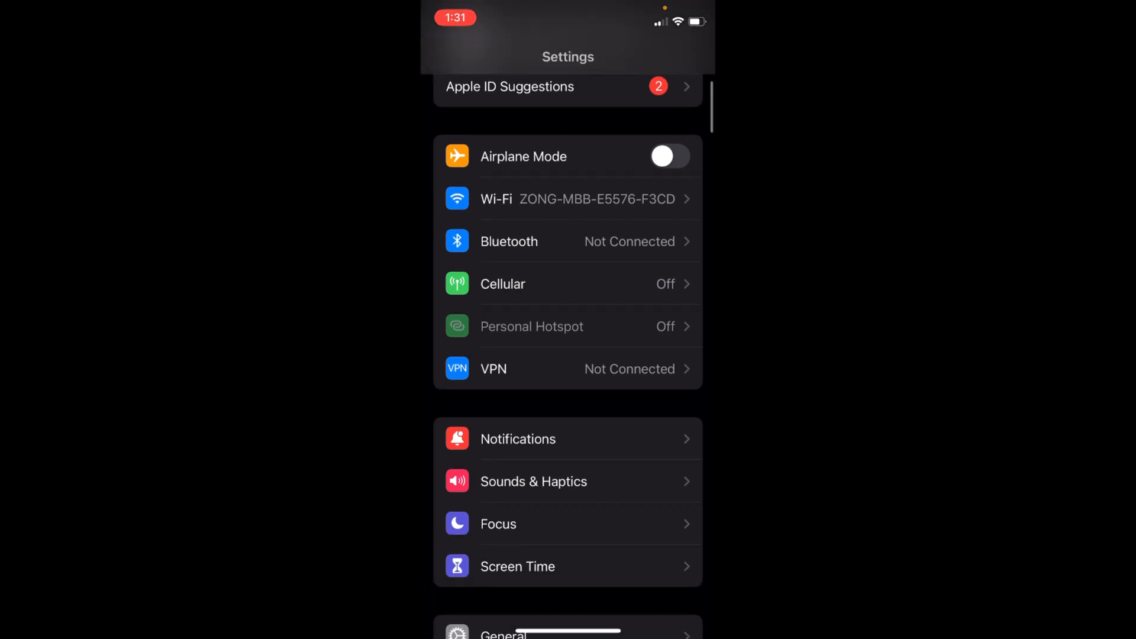
{"action": "scroll", "scroll_direction": "down", "scroll_amount": 3}
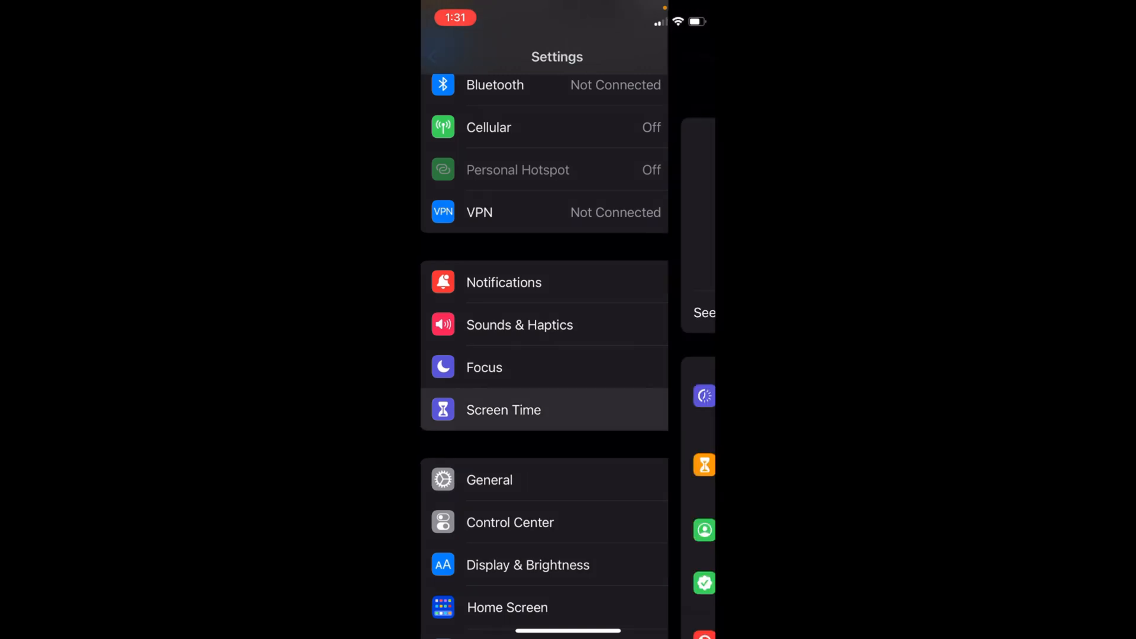
Enter Screen Time and scroll to the Use Screen Time Passcode option
{"action": "left_click", "coordinate": [504, 410]}
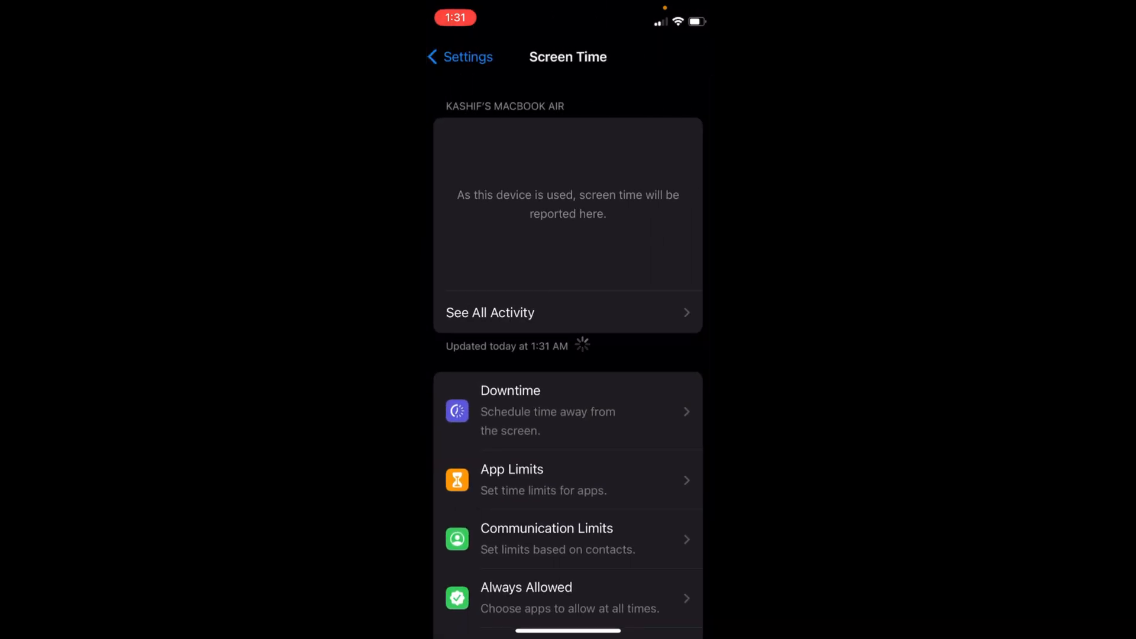
{"action": "scroll", "scroll_direction": "down", "scroll_amount": 3}
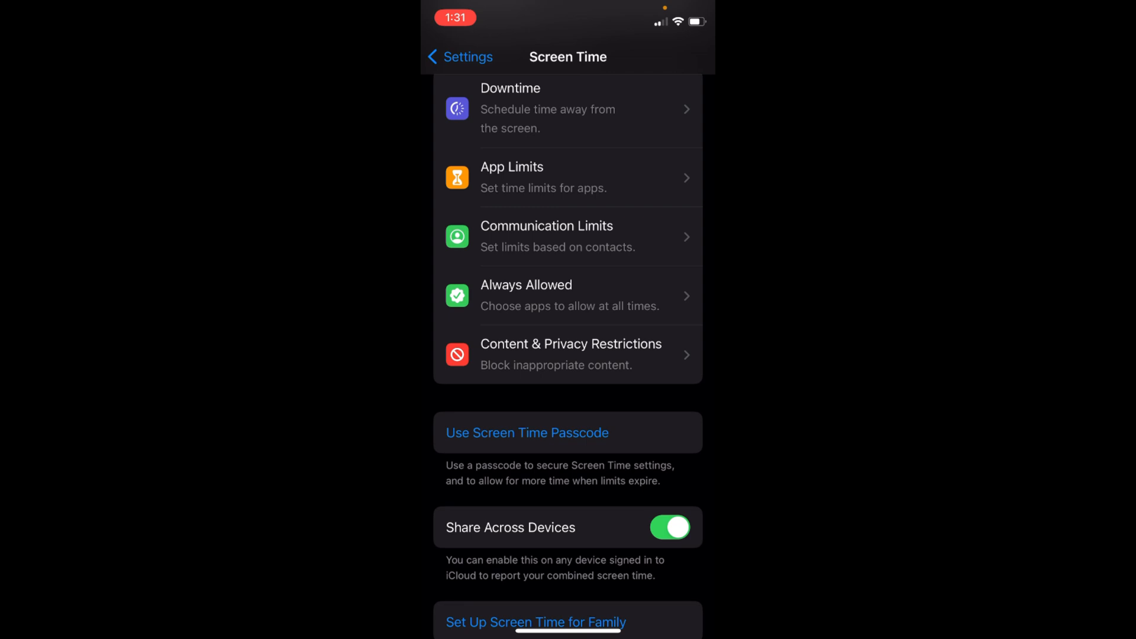
Create a Screen Time passcode and confirm recovery with the Apple ID
{"action": "left_click", "coordinate": [527, 433]}
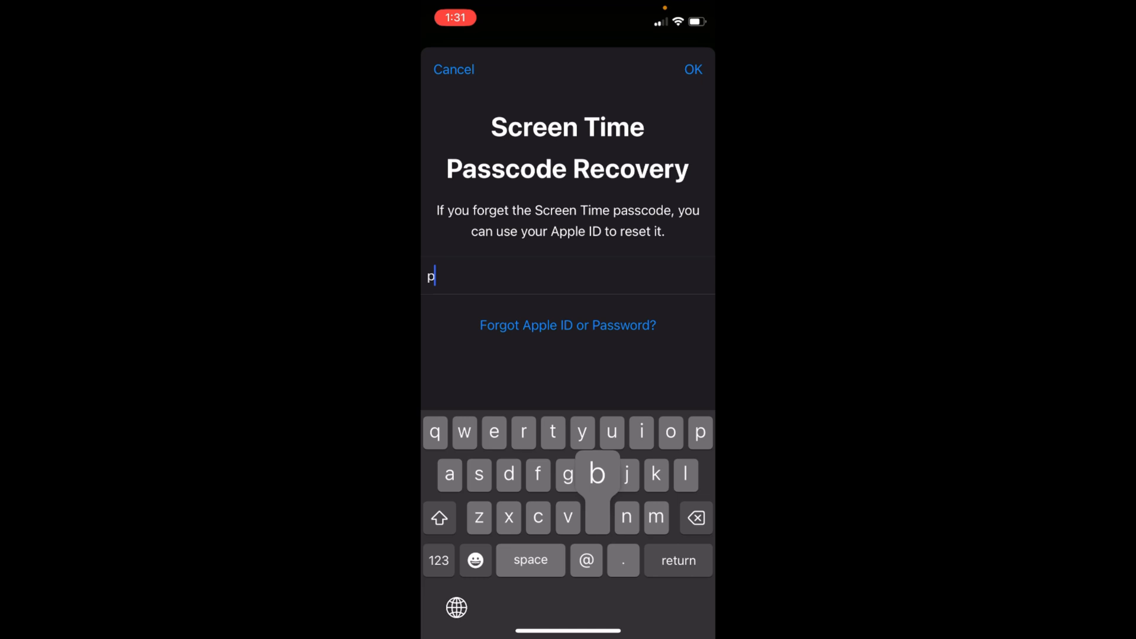
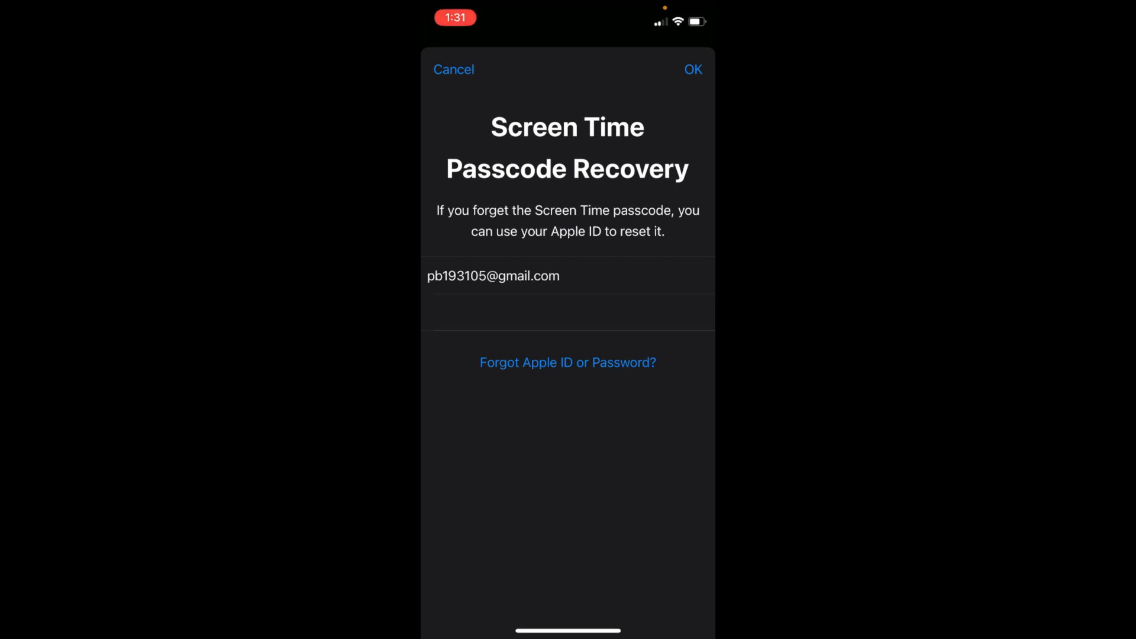
{"action": "left_click", "coordinate": [691, 69]}
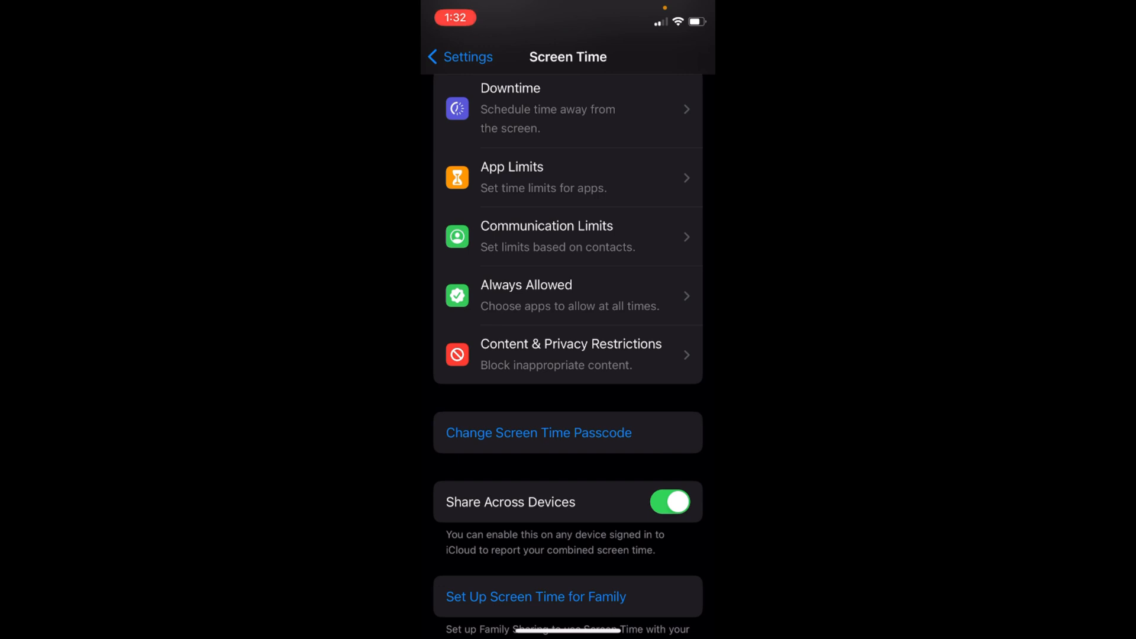
Switch on Content & Privacy Restrictions and view the Allowed Apps list
{"action": "left_click", "coordinate": [570, 355]}
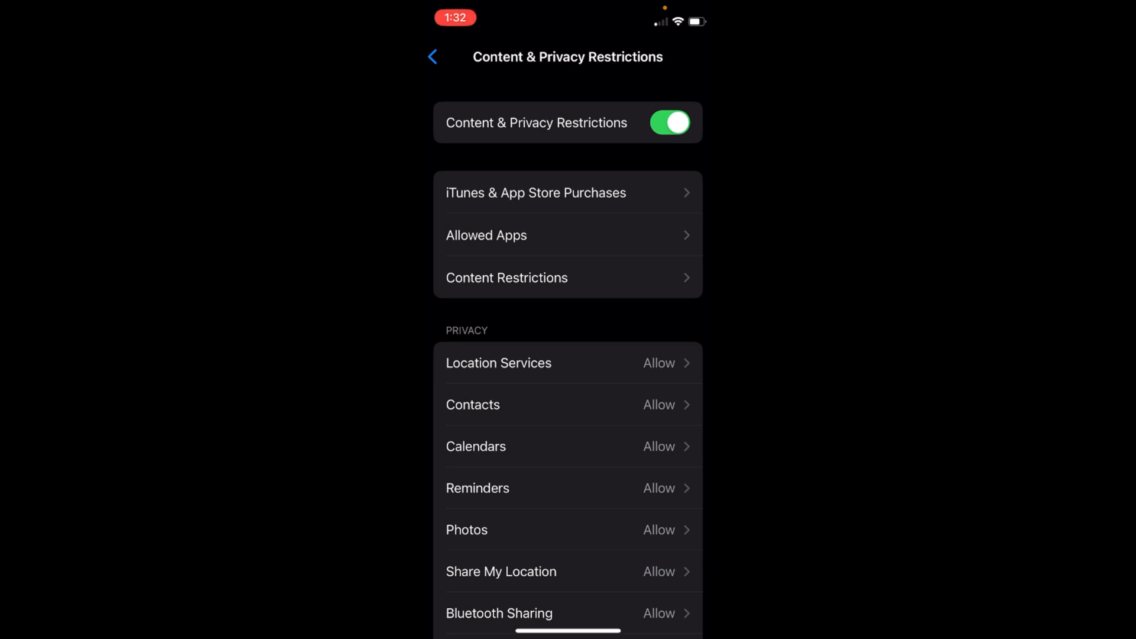
{"action": "left_click", "coordinate": [669, 123]}
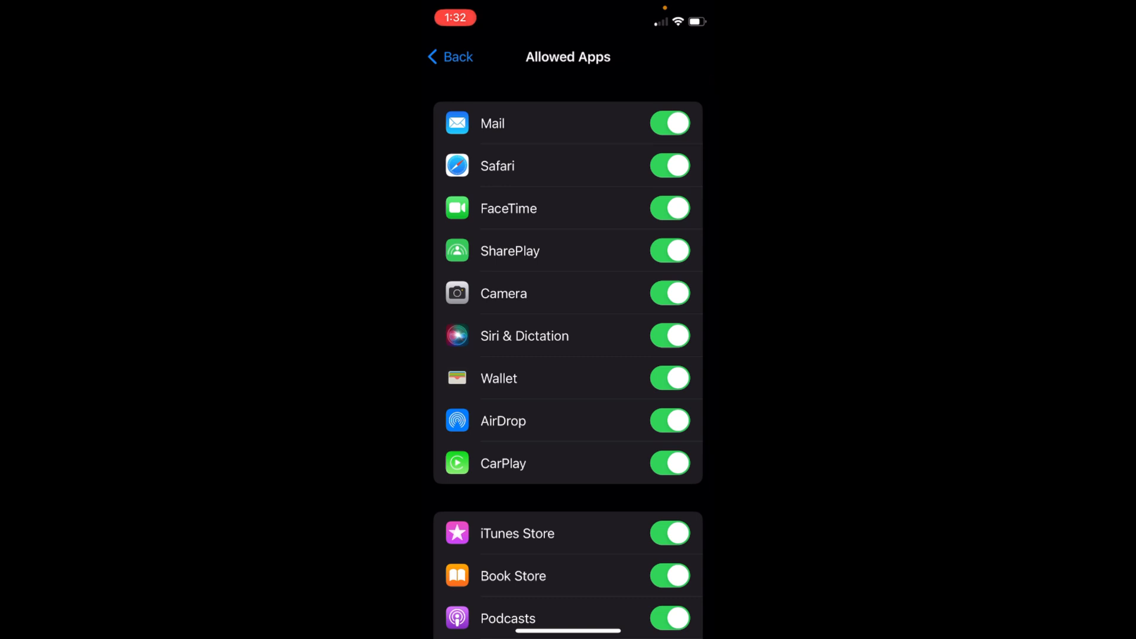
Turn Safari off and on again in Allowed Apps, then go back
{"action": "left_click", "coordinate": [669, 165]}
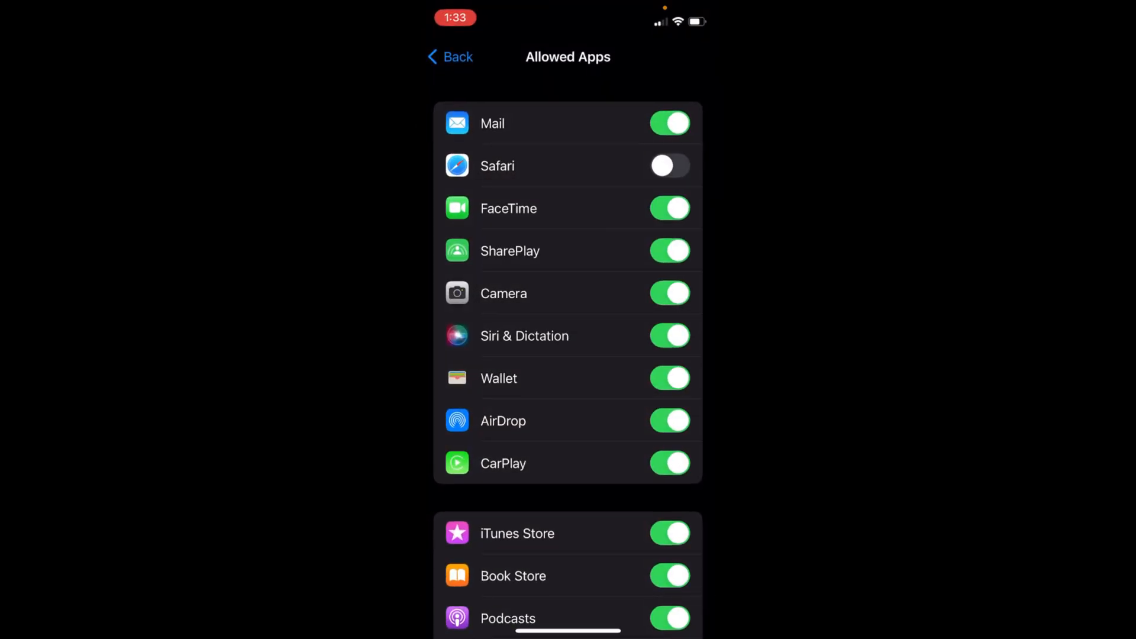
{"action": "left_click", "coordinate": [668, 165]}
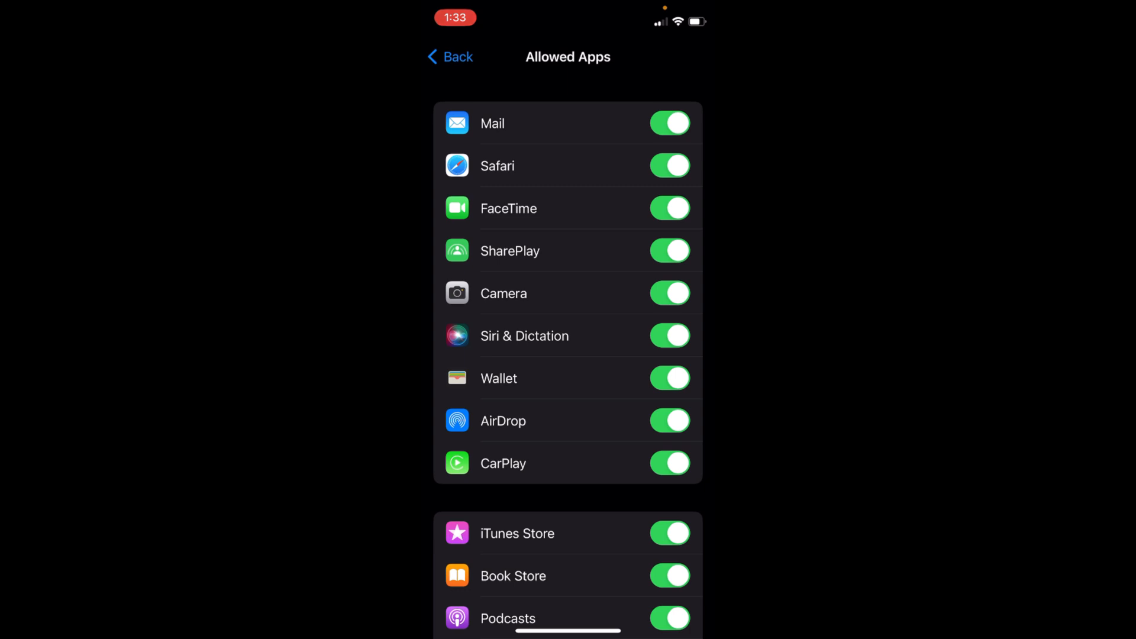
{"action": "left_click", "coordinate": [449, 57]}
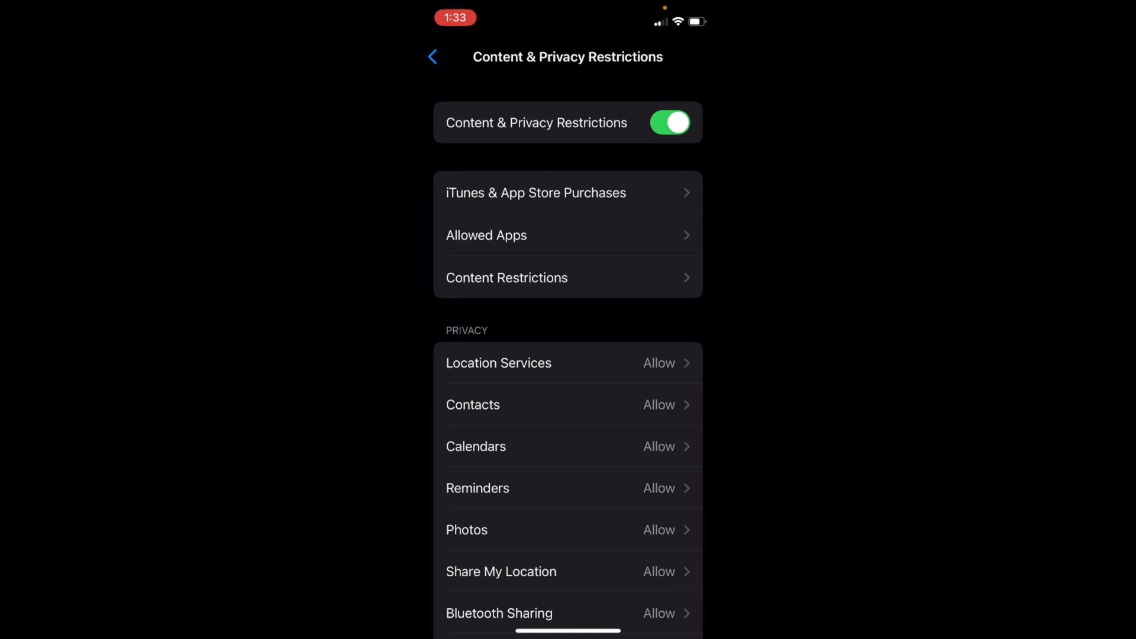
Go to Content Restrictions and bring up the age rating choices for Apps
{"action": "left_click", "coordinate": [669, 122]}
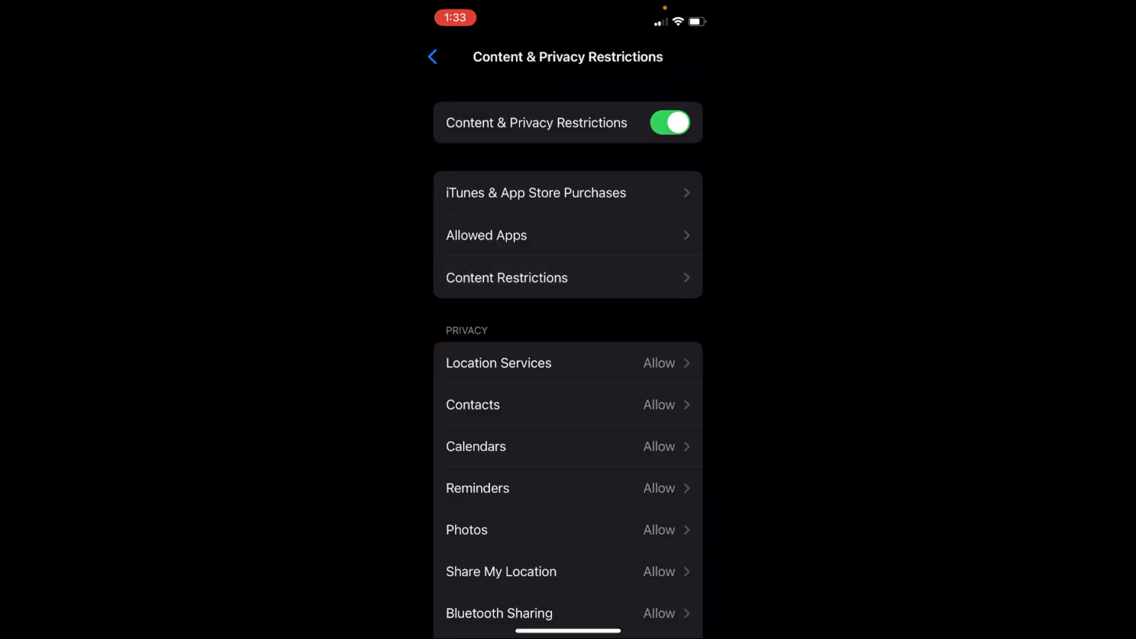
{"action": "left_click", "coordinate": [507, 278]}
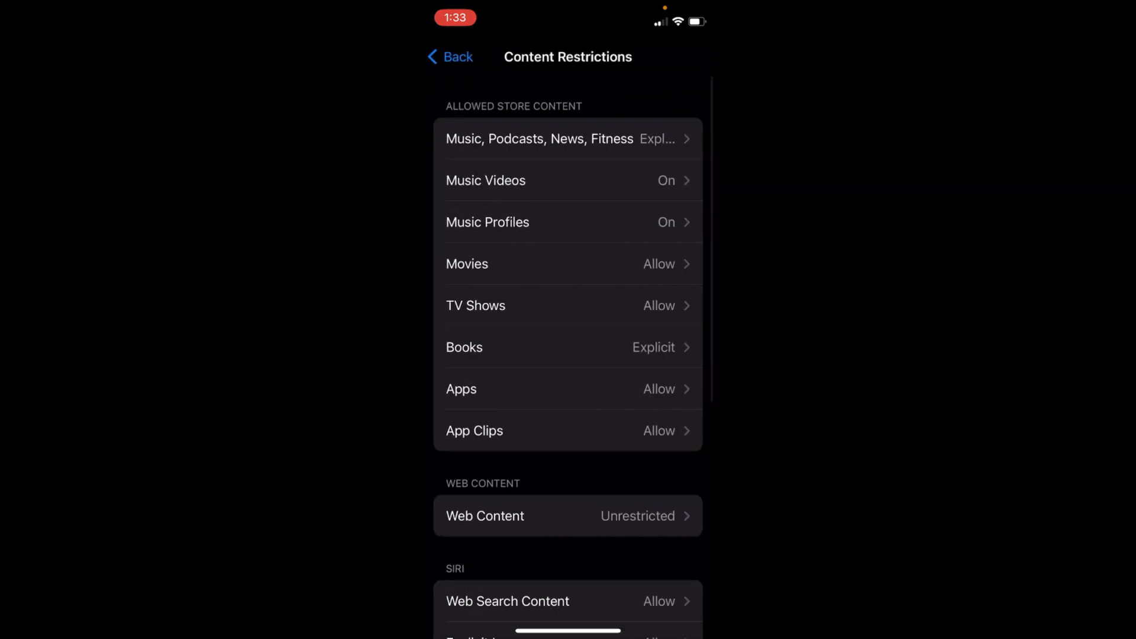
{"action": "left_click", "coordinate": [461, 389]}
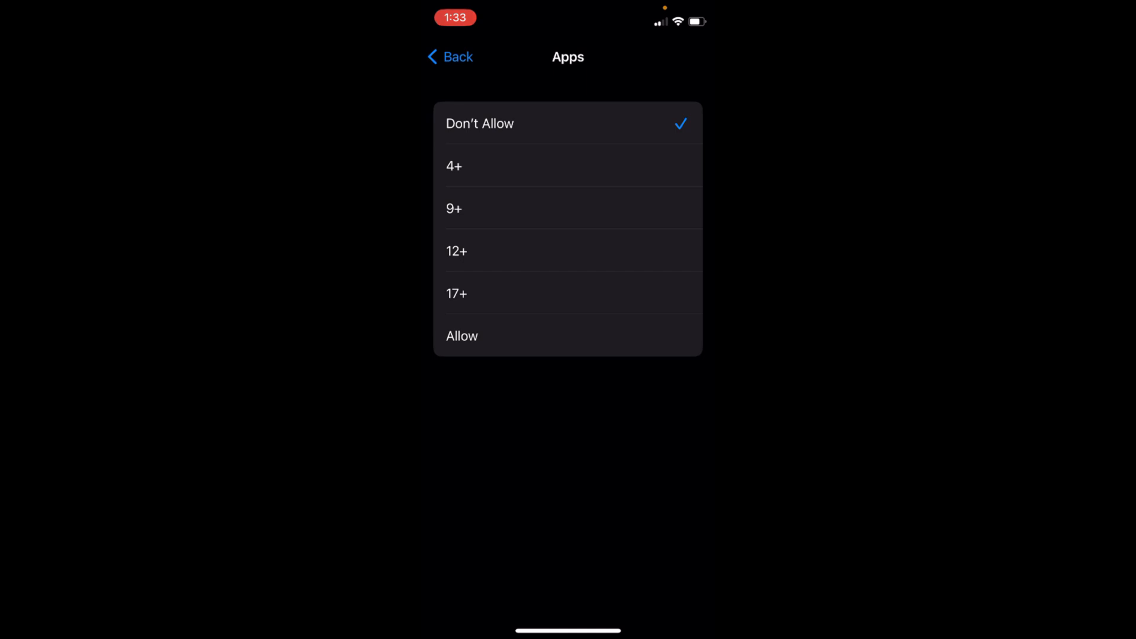
Choose Don't Allow for app age ratings
{"action": "left_click", "coordinate": [457, 294]}
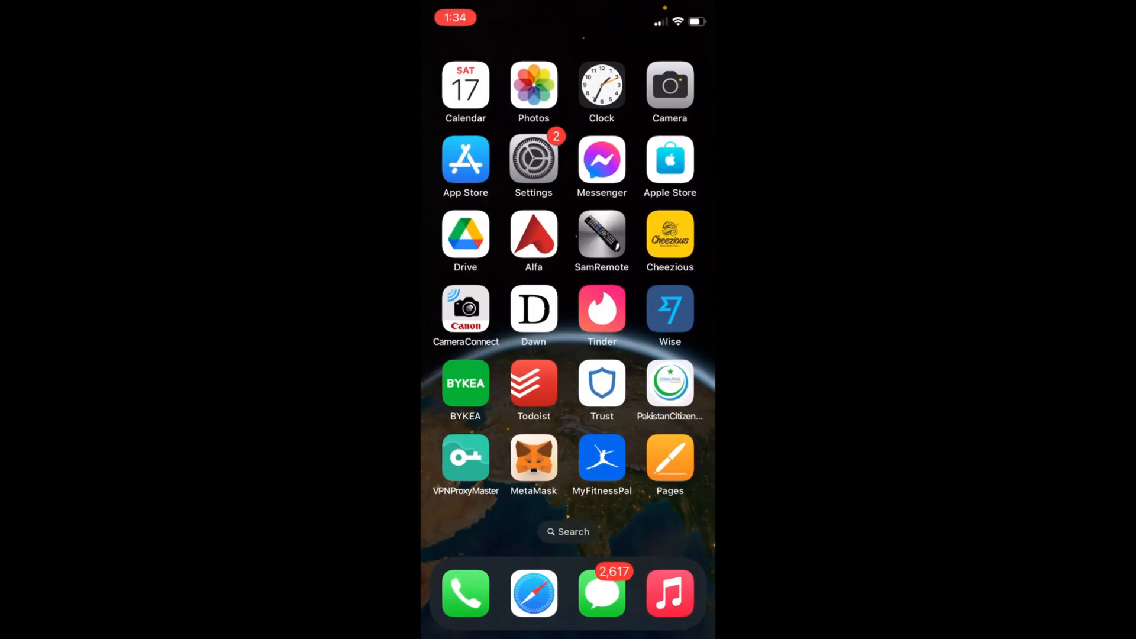
Swipe through the home screen pages to confirm Instagram, Tinder and other apps are gone
{"action": "scroll", "scroll_direction": "left", "scroll_amount": 3}
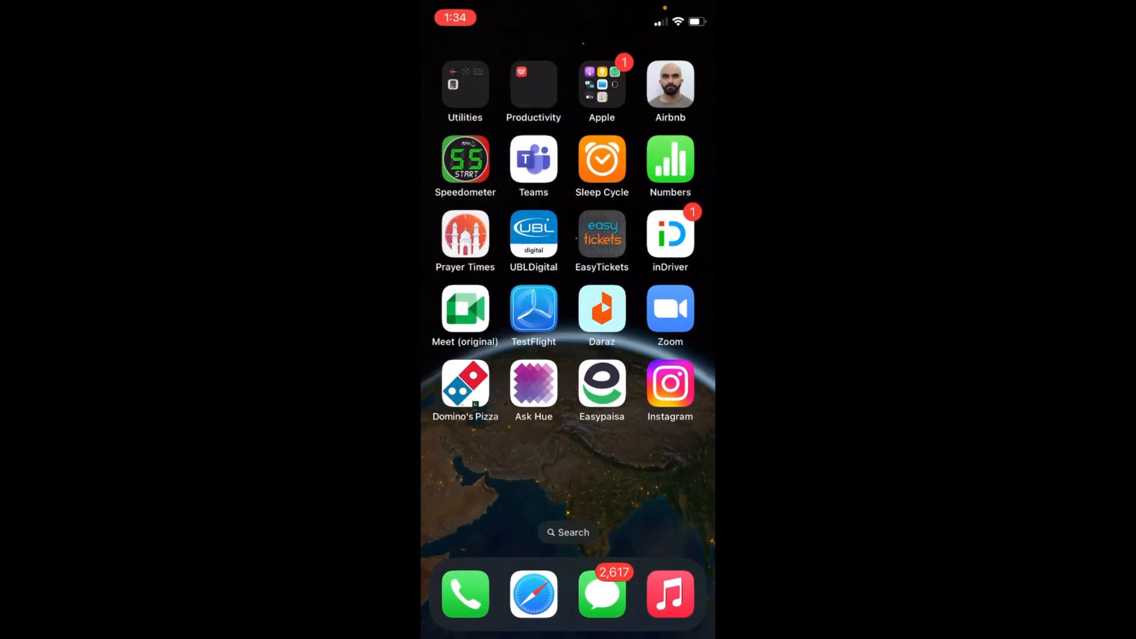
{"action": "scroll", "scroll_direction": "left", "scroll_amount": 3}
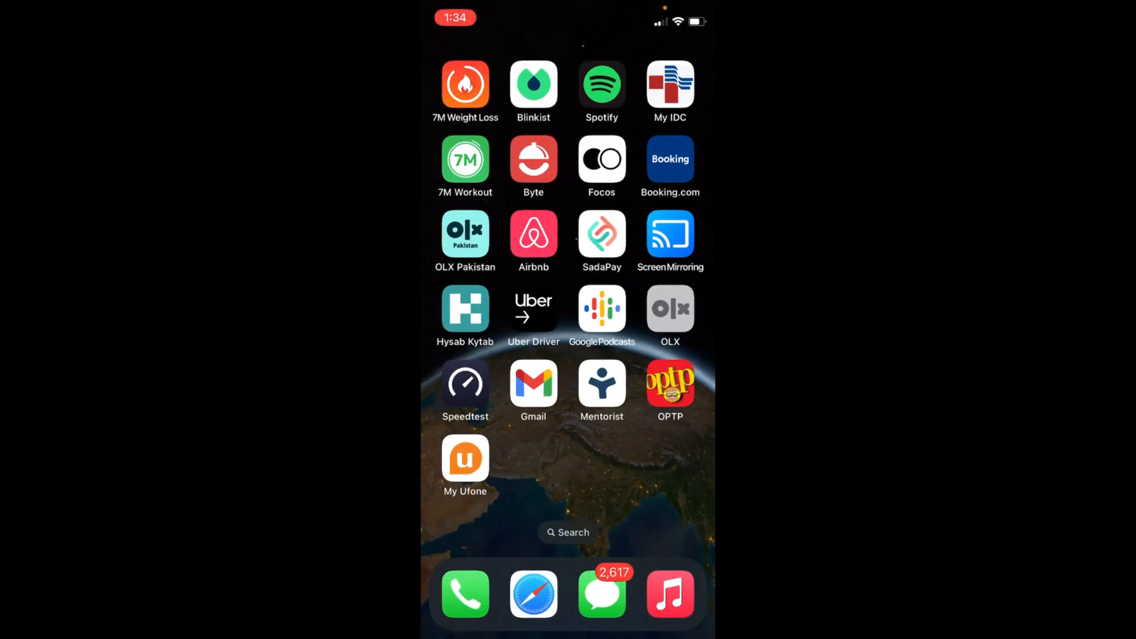
{"action": "scroll", "scroll_direction": "left", "scroll_amount": 3}
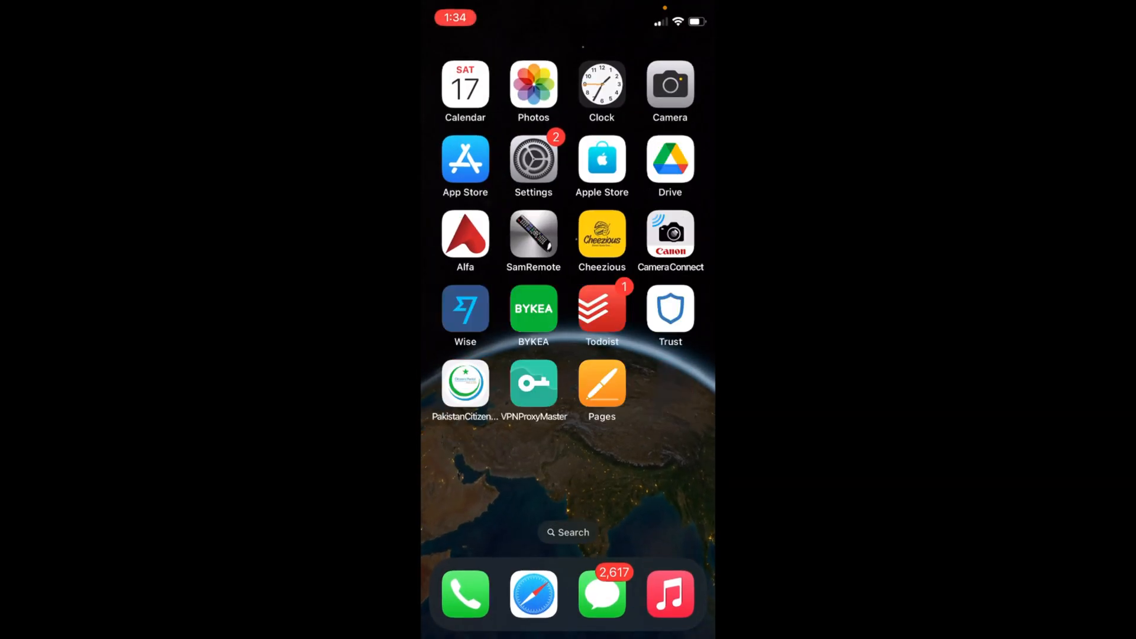
{"action": "scroll", "scroll_direction": "left", "scroll_amount": 3}
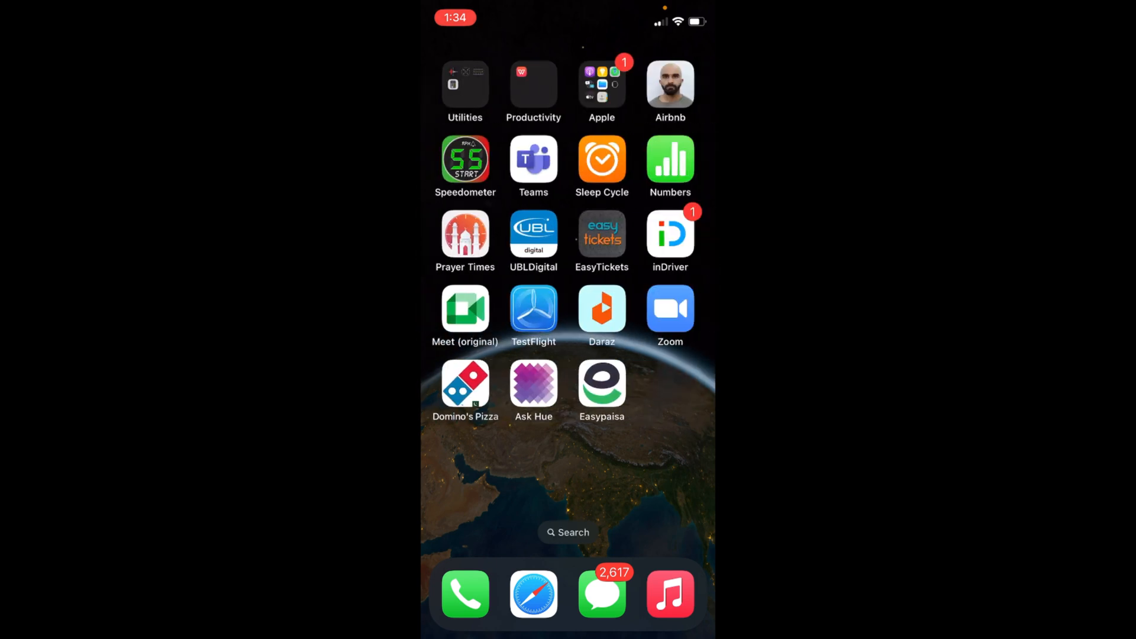
{"action": "scroll", "scroll_direction": "left", "scroll_amount": 3}
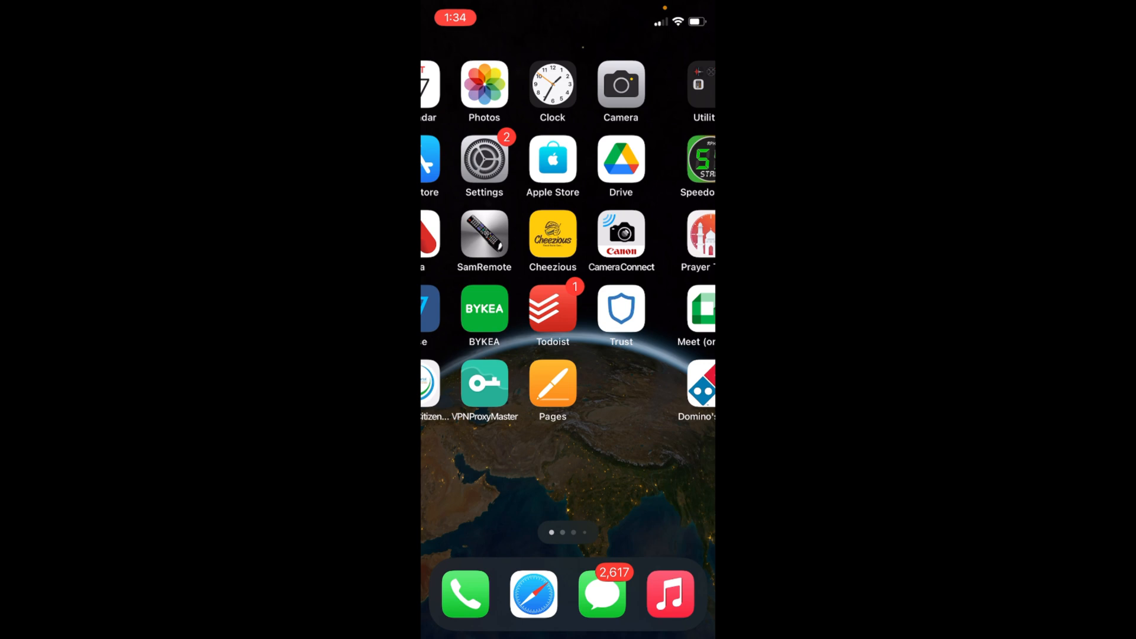
{"action": "scroll", "scroll_direction": "right", "scroll_amount": 3}
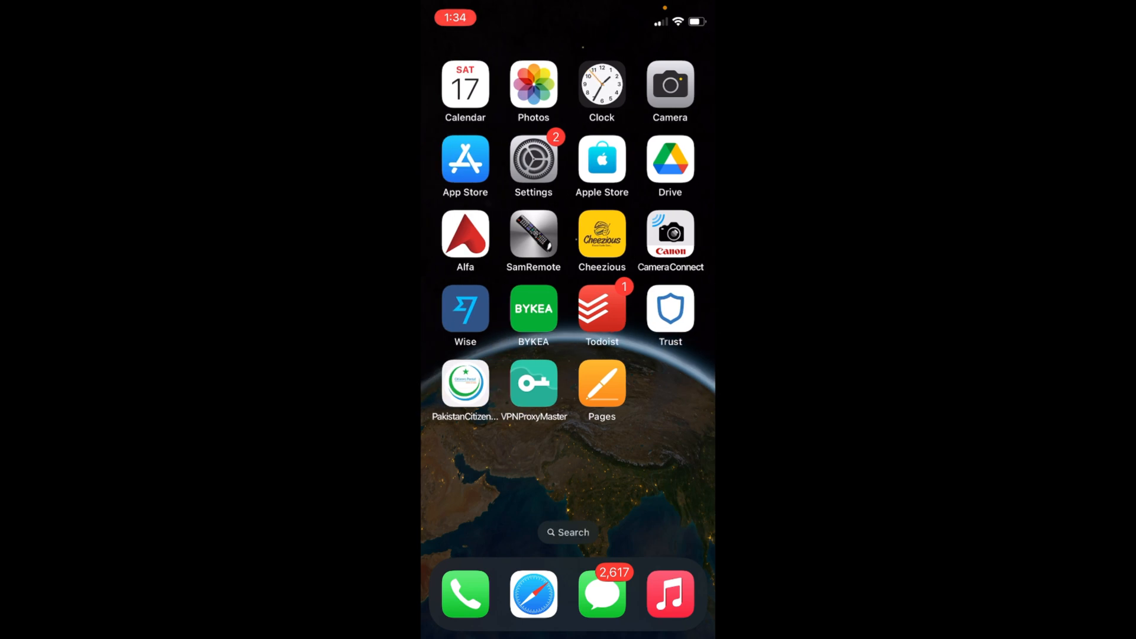